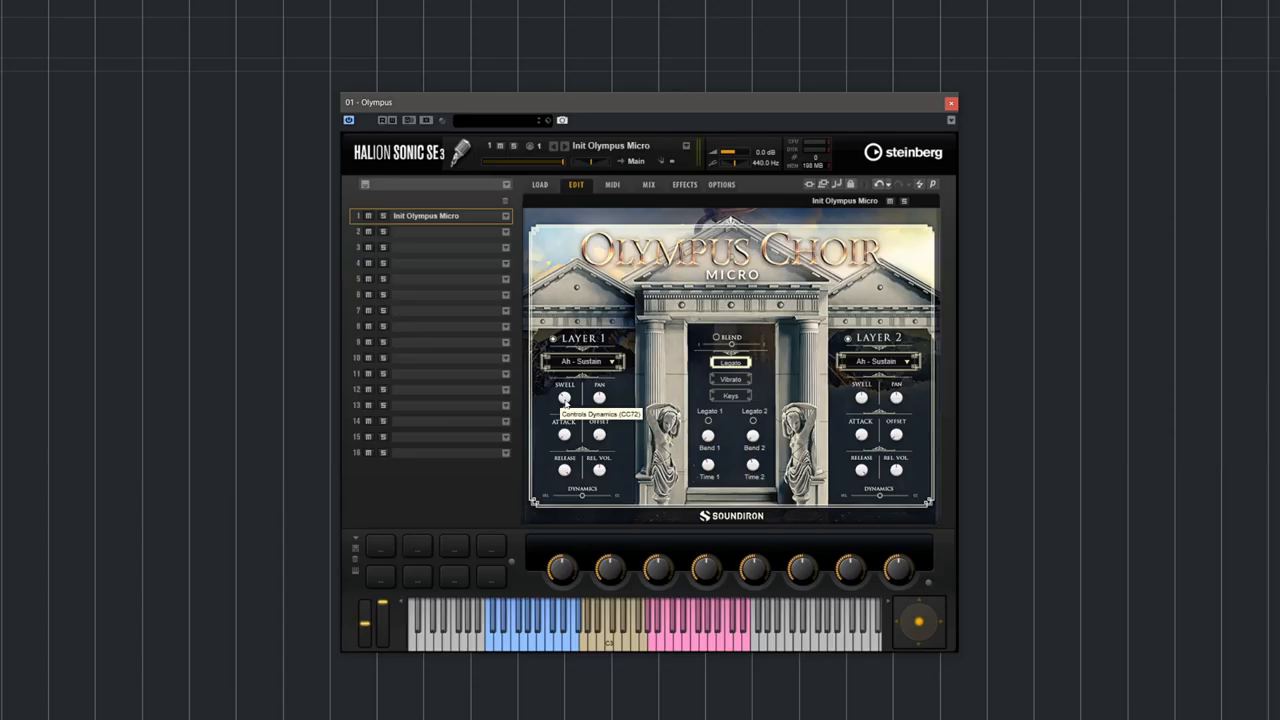
# Open the context menu on Layer 1's Dynamics CC/velocity blend slider, leaving the program unchanged.
pyautogui.rightClick(565, 398)
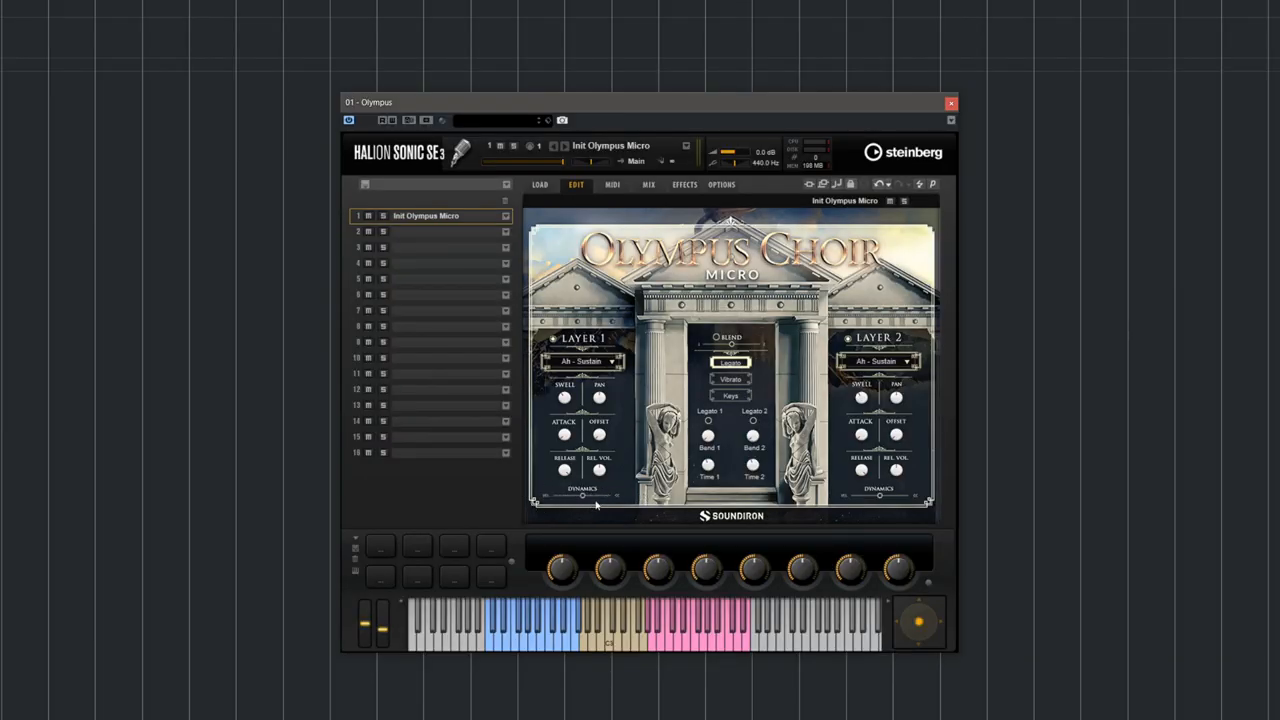
pyautogui.moveTo(583, 495)
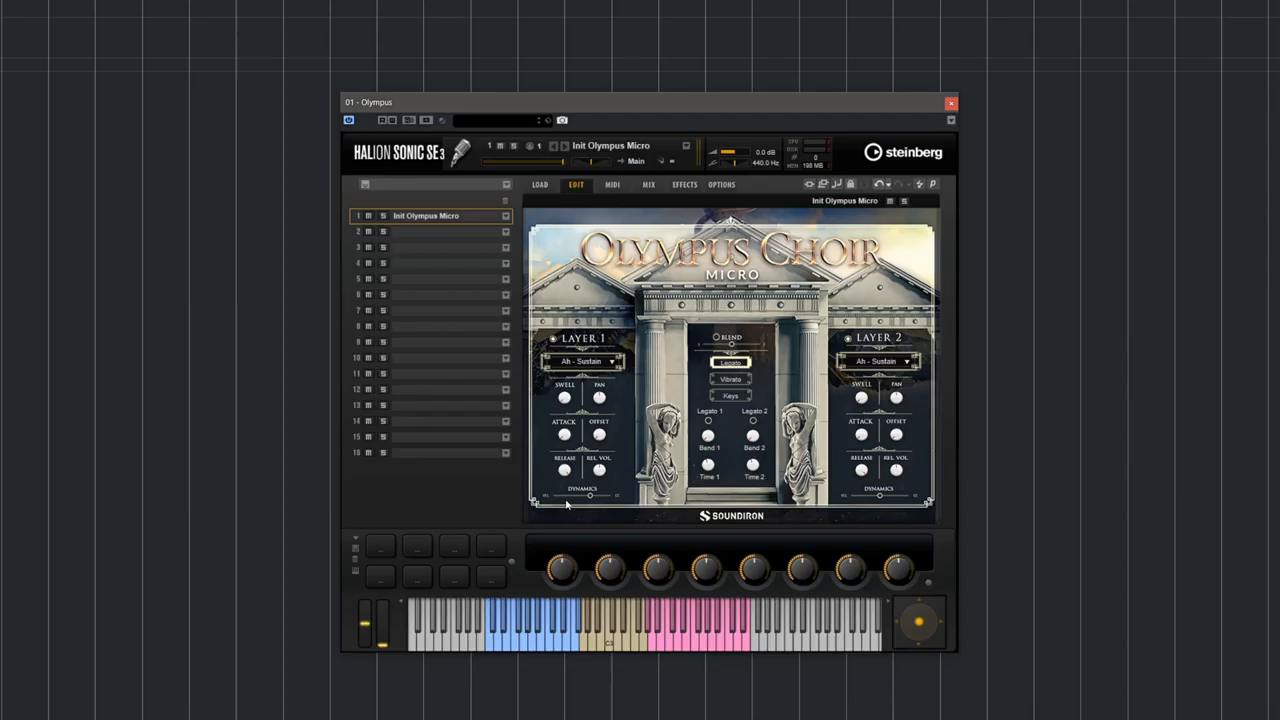
pyautogui.moveTo(557, 516)
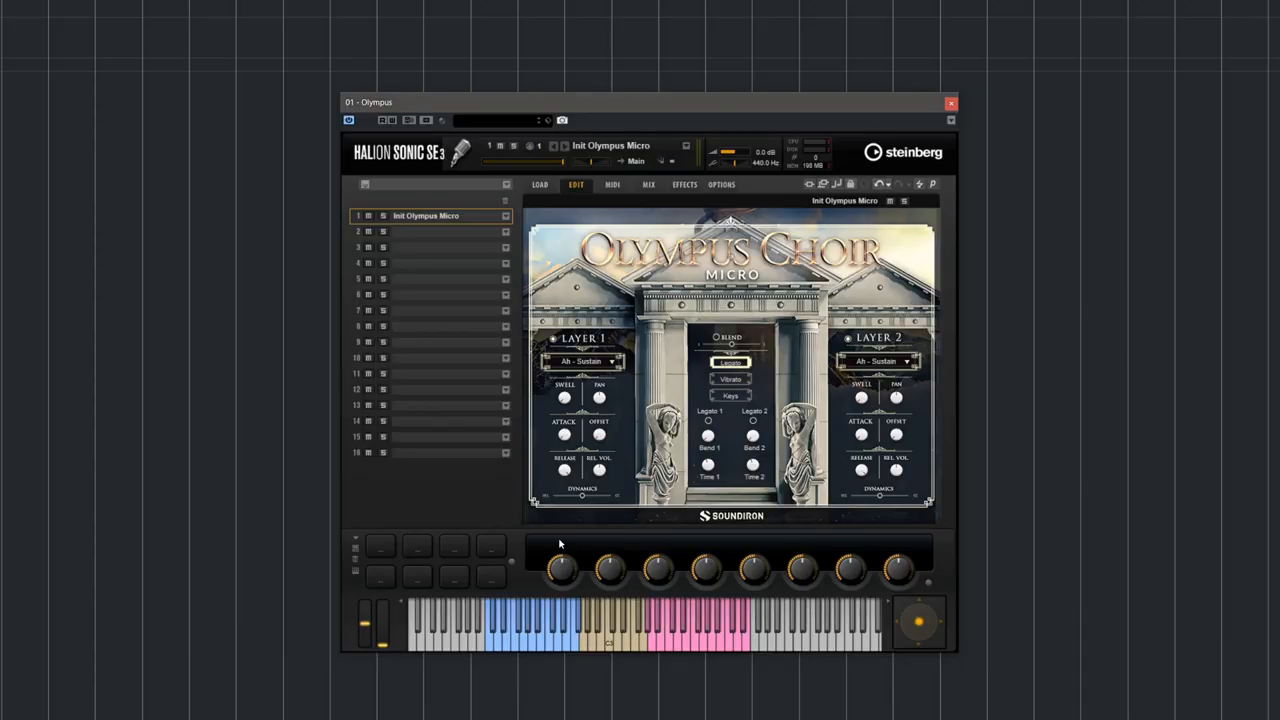
pyautogui.moveTo(599, 398)
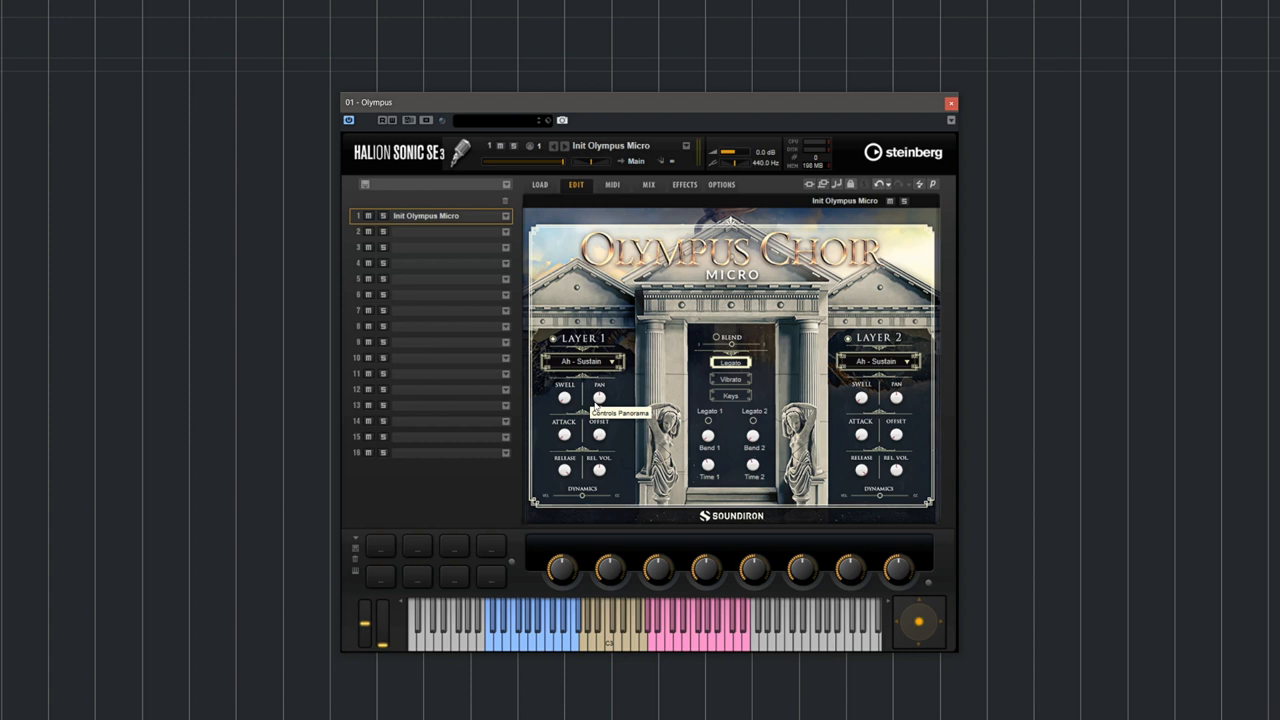